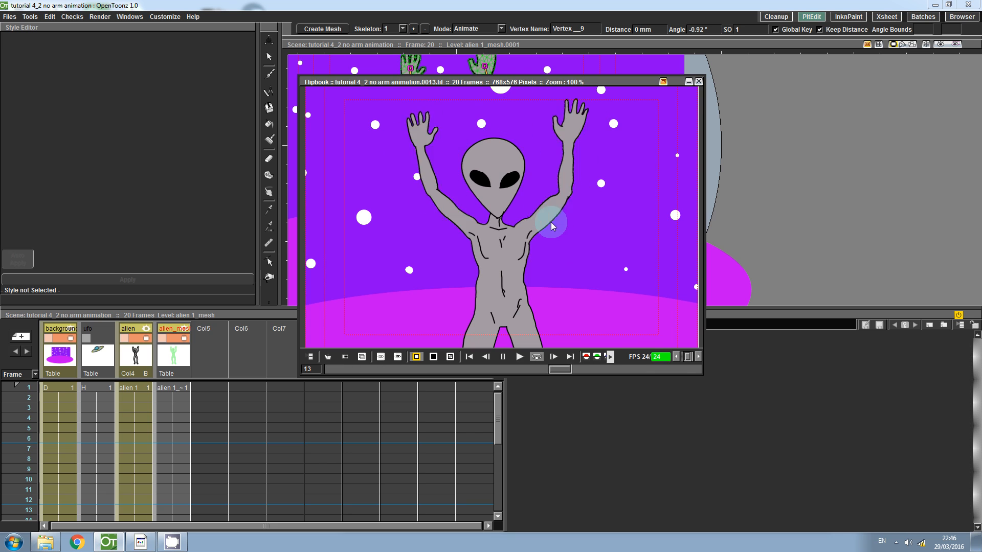
Close the Flipbook preview and bring up the Function Editor from Windows > Other Windows
{"action": "left_click", "coordinate": [468, 356]}
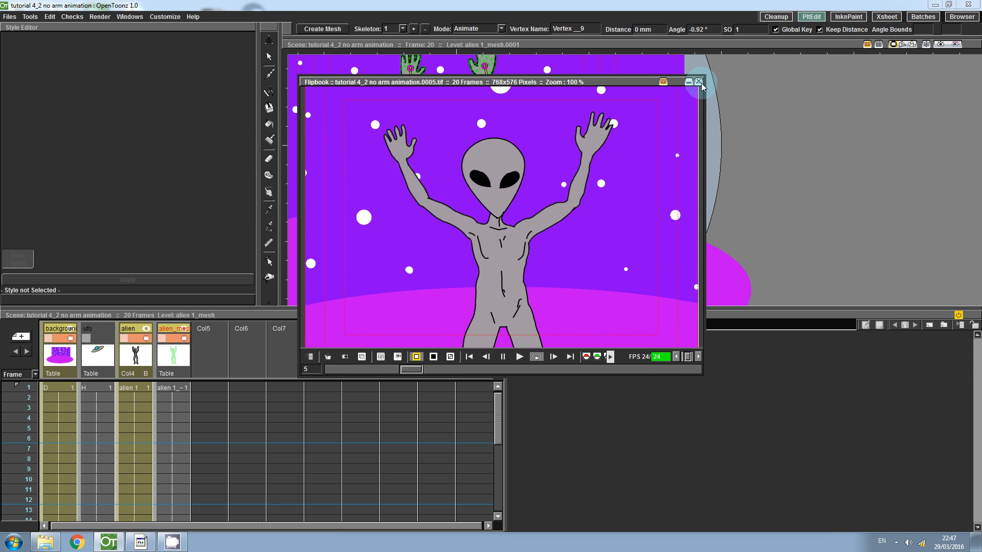
{"action": "left_click", "coordinate": [696, 81]}
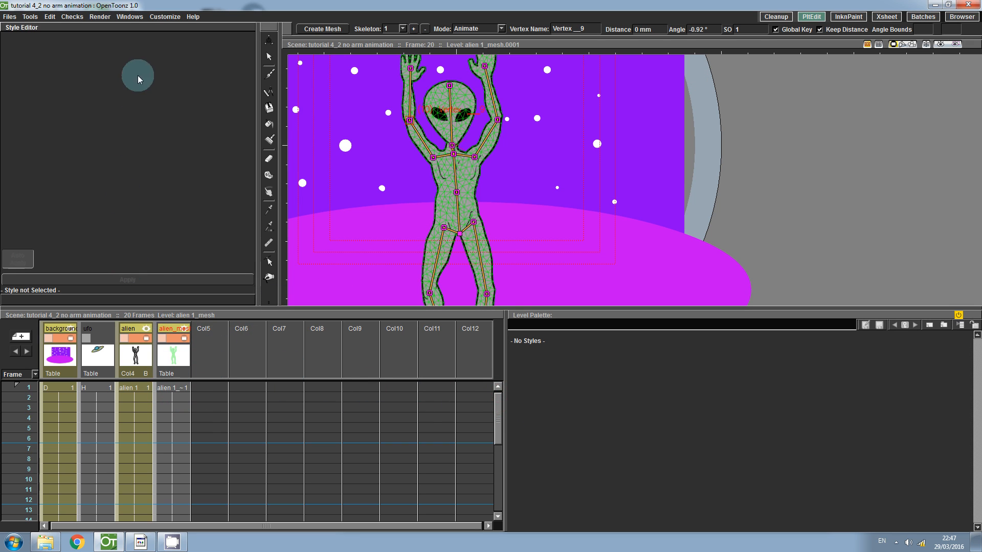
{"action": "left_click", "coordinate": [129, 16]}
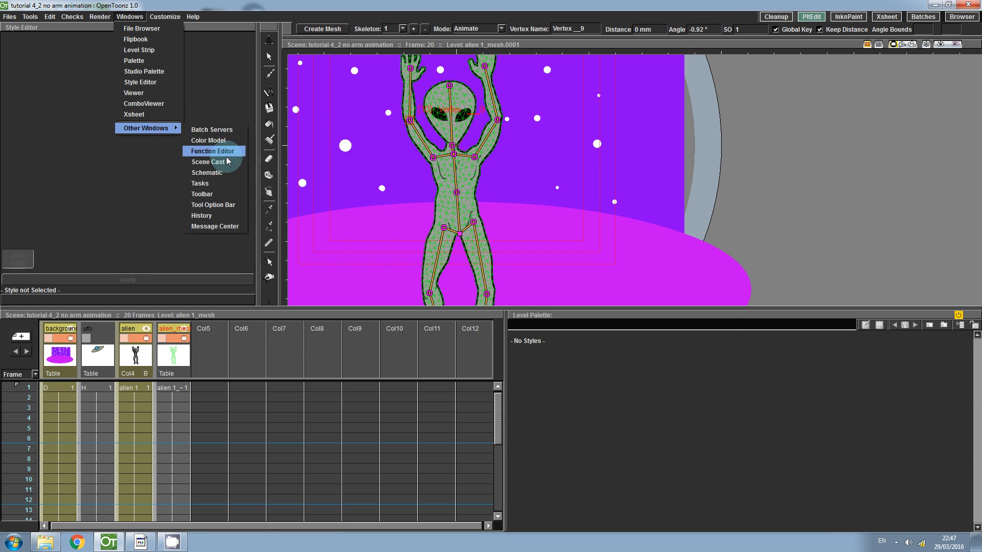
{"action": "left_click", "coordinate": [212, 152]}
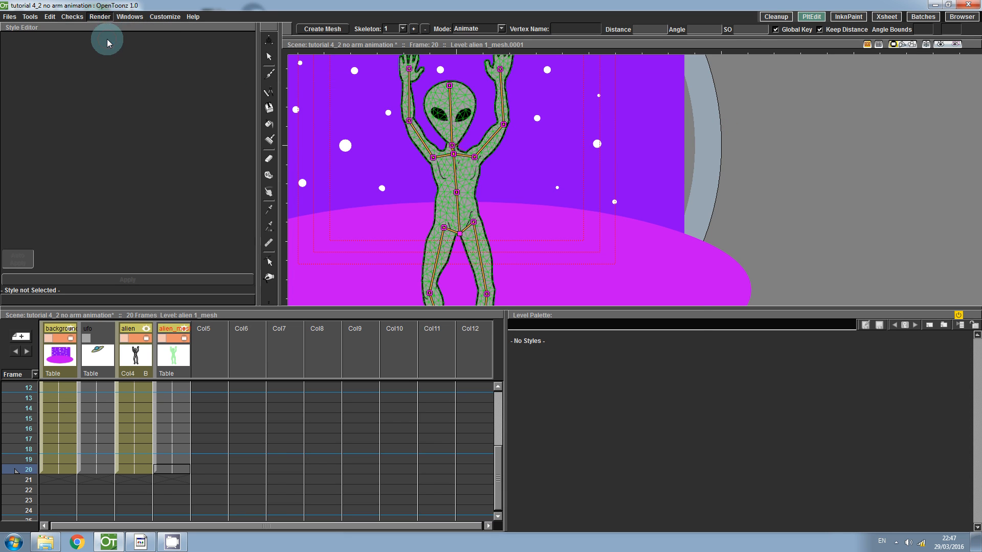
Delete the alien_1_mesh column, leaving only the plain grey alien drawing
{"action": "left_click", "coordinate": [99, 16]}
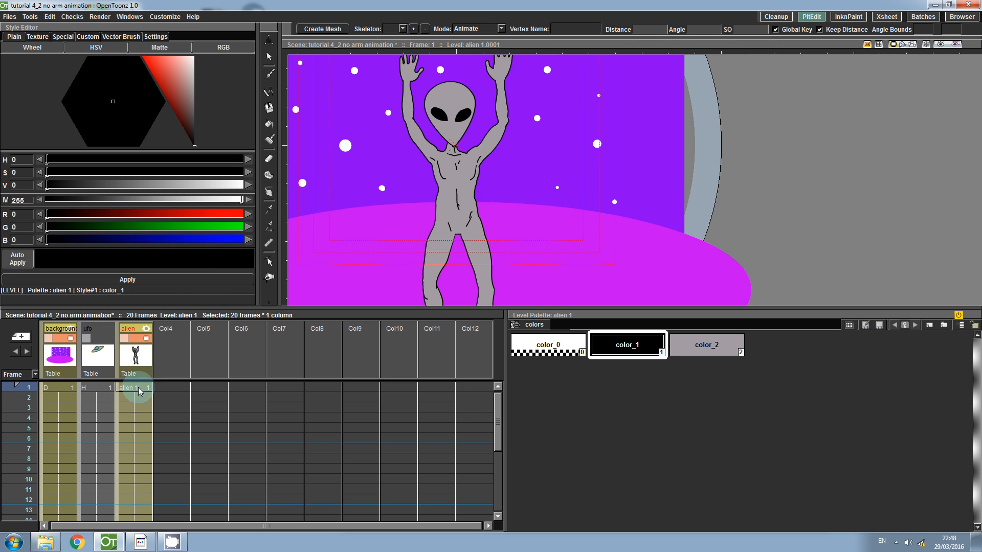
Select frame 1 of the alien drawing and activate the Plastic Tool from the viewer menu
{"action": "left_click", "coordinate": [135, 387]}
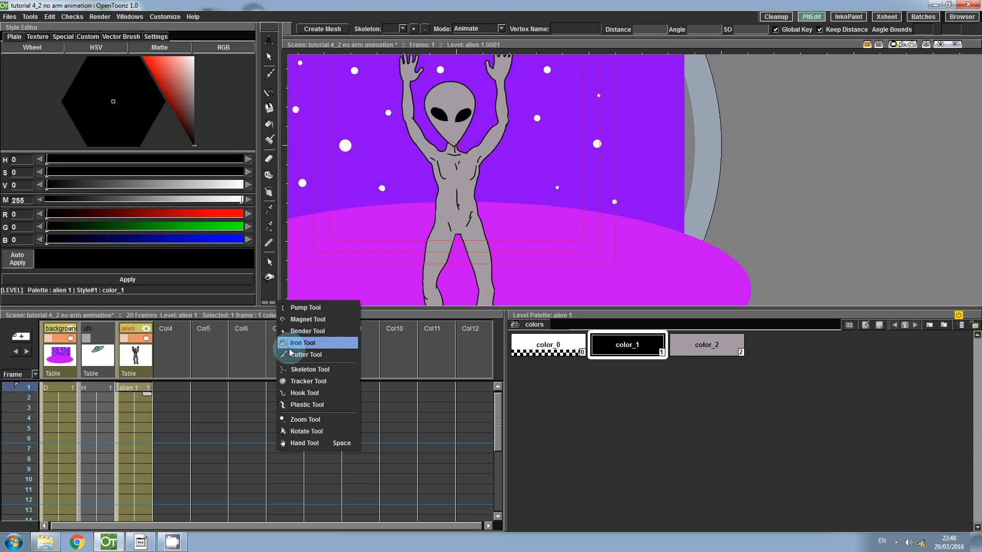
{"action": "mouse_move", "coordinate": [305, 430]}
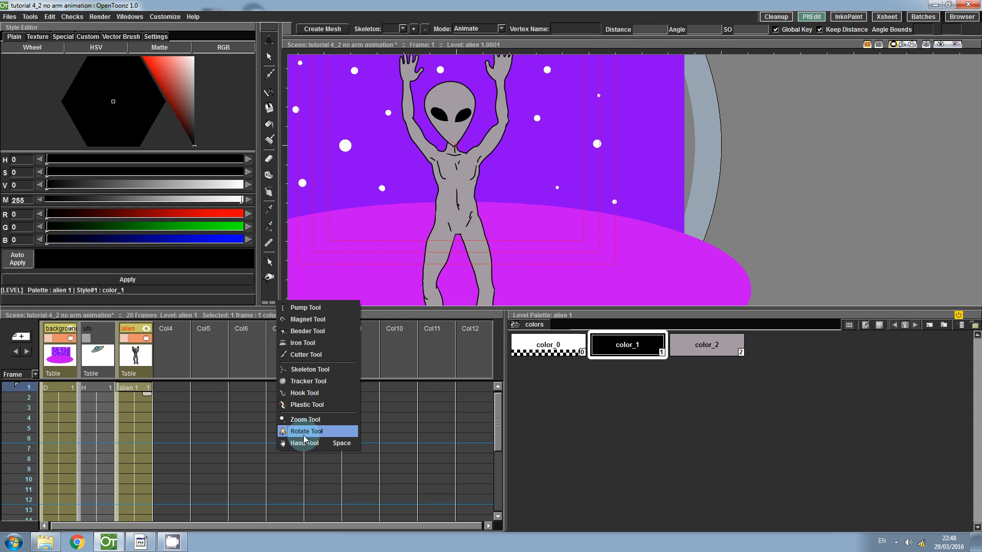
{"action": "mouse_move", "coordinate": [307, 405]}
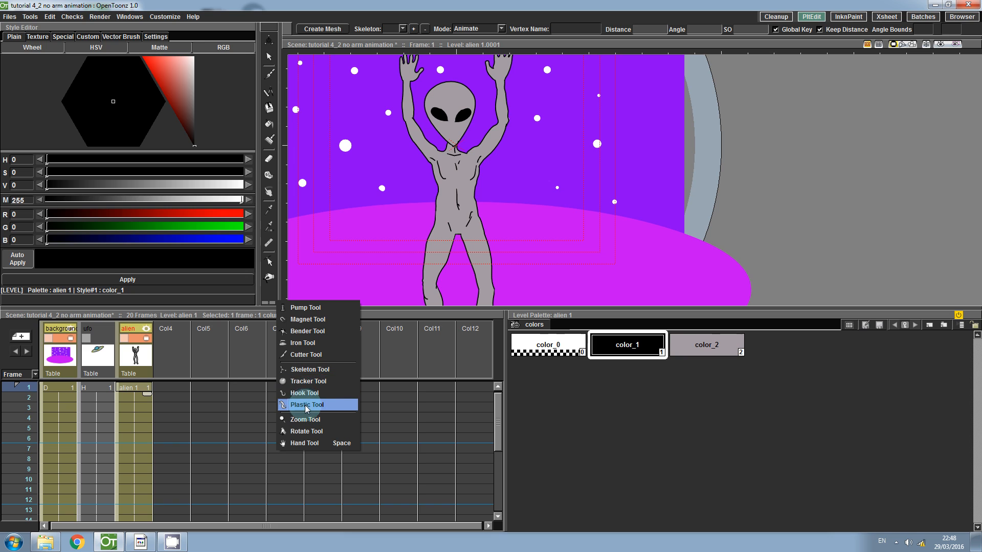
{"action": "left_click", "coordinate": [306, 405]}
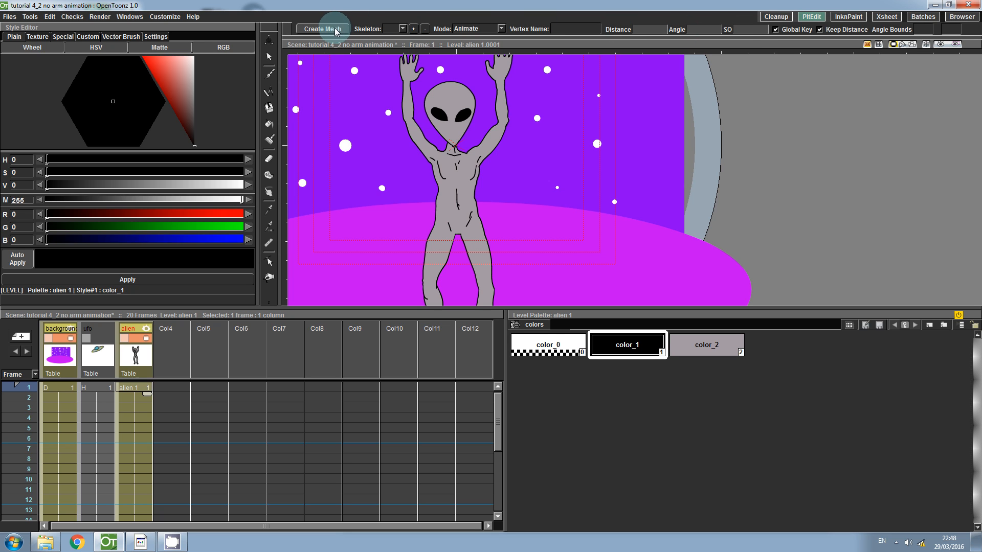
Create a triangle mesh over the alien with default settings, adding a new mesh column
{"action": "left_click", "coordinate": [320, 29]}
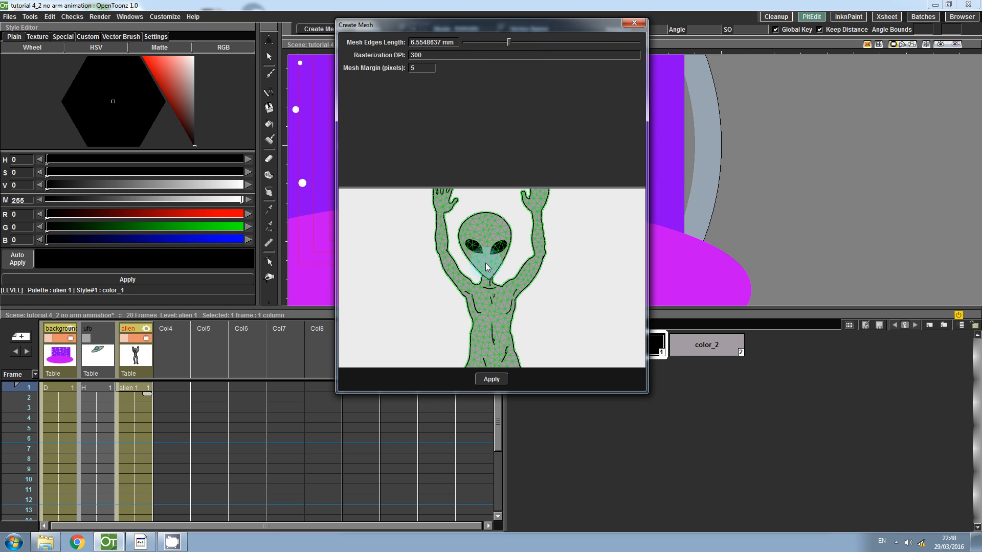
{"action": "left_click", "coordinate": [491, 378]}
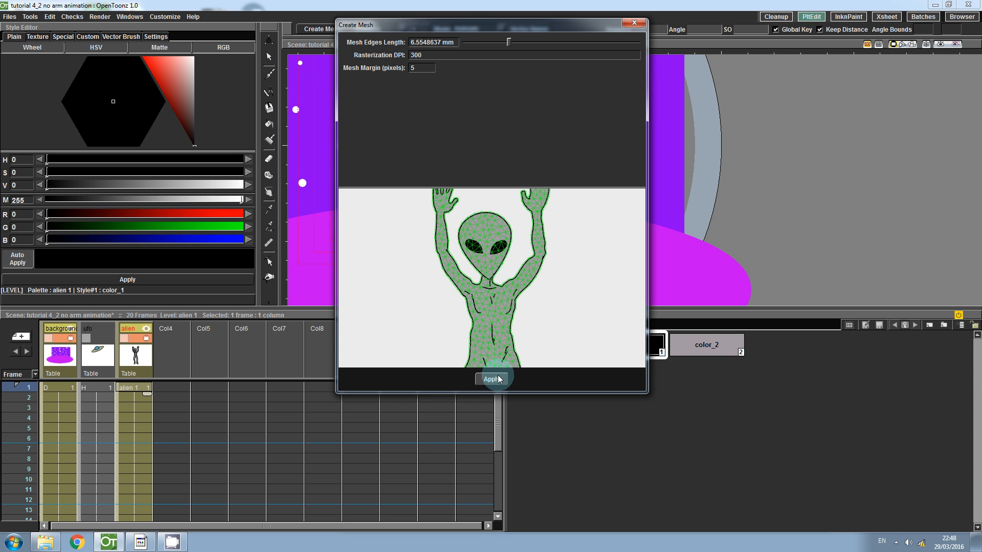
{"action": "left_click", "coordinate": [491, 378]}
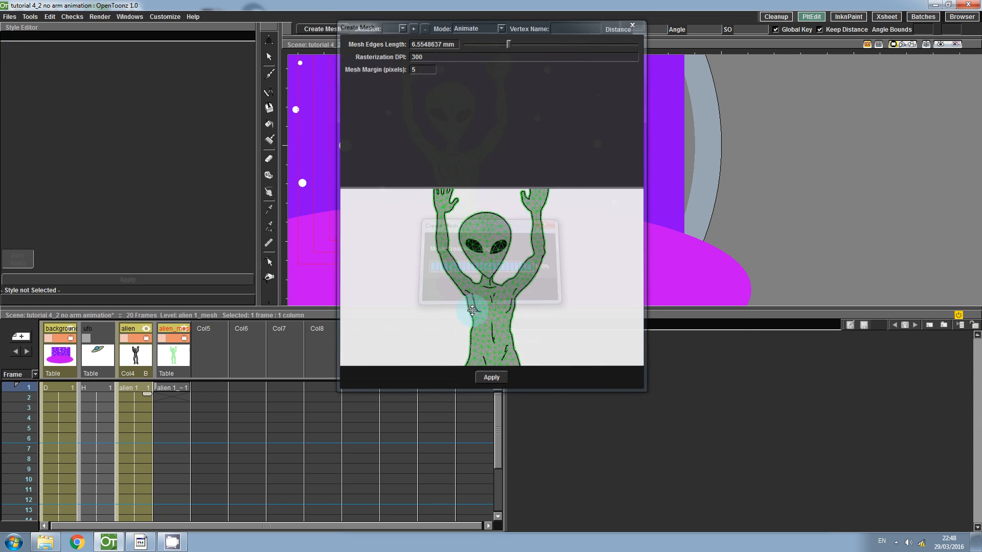
{"action": "left_click", "coordinate": [491, 378]}
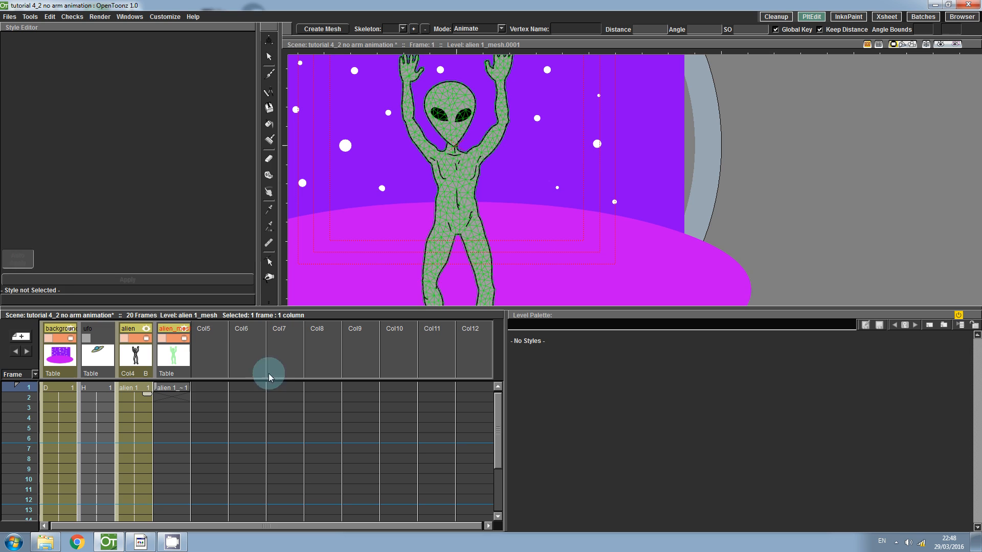
{"action": "mouse_move", "coordinate": [336, 272]}
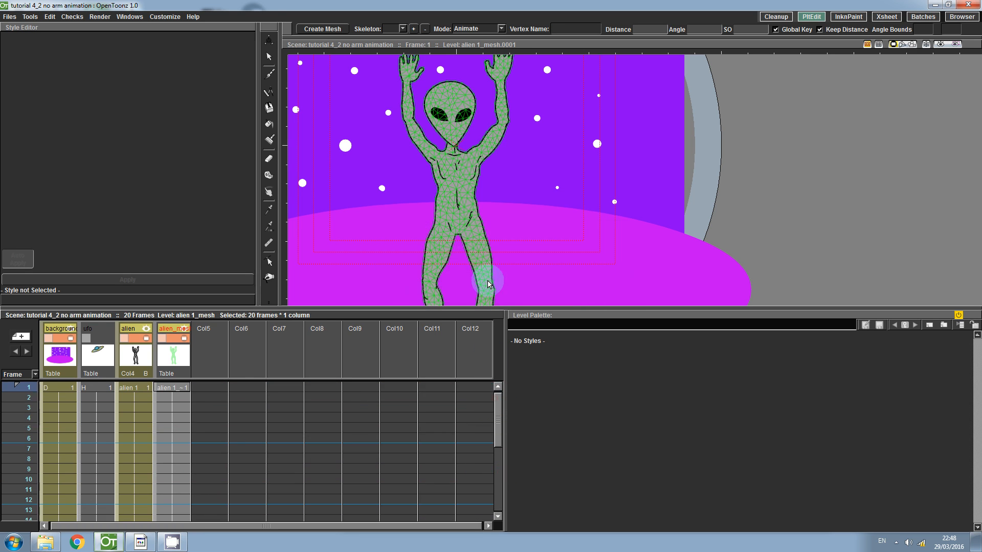
Switch to Build Skeleton mode and add spine joints from the chest up through the head
{"action": "left_click", "coordinate": [478, 29]}
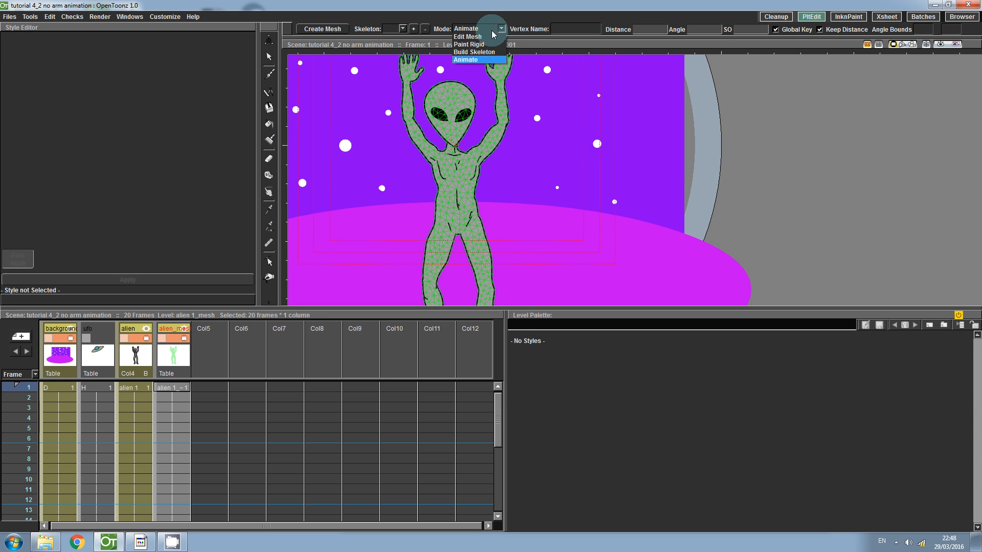
{"action": "left_click", "coordinate": [473, 51]}
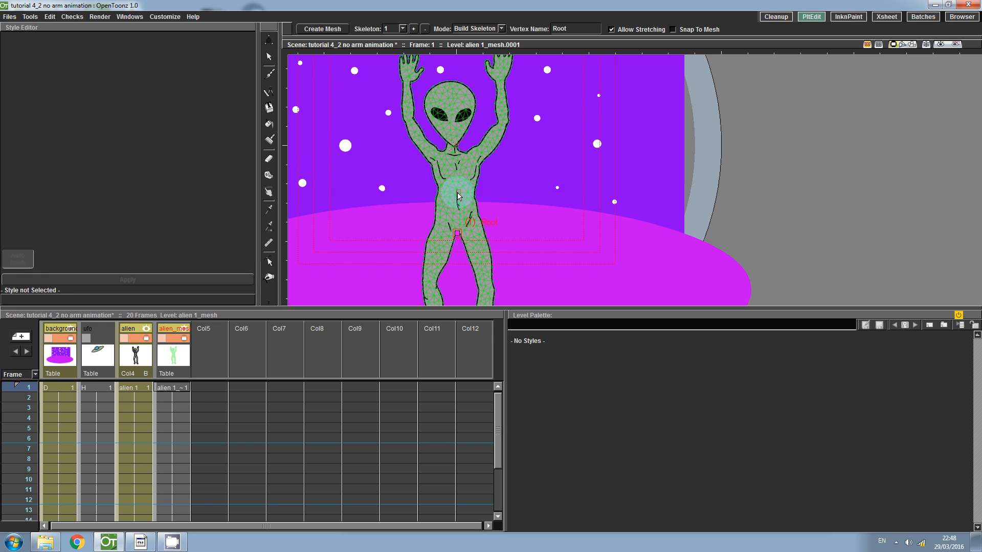
{"action": "left_click", "coordinate": [467, 165]}
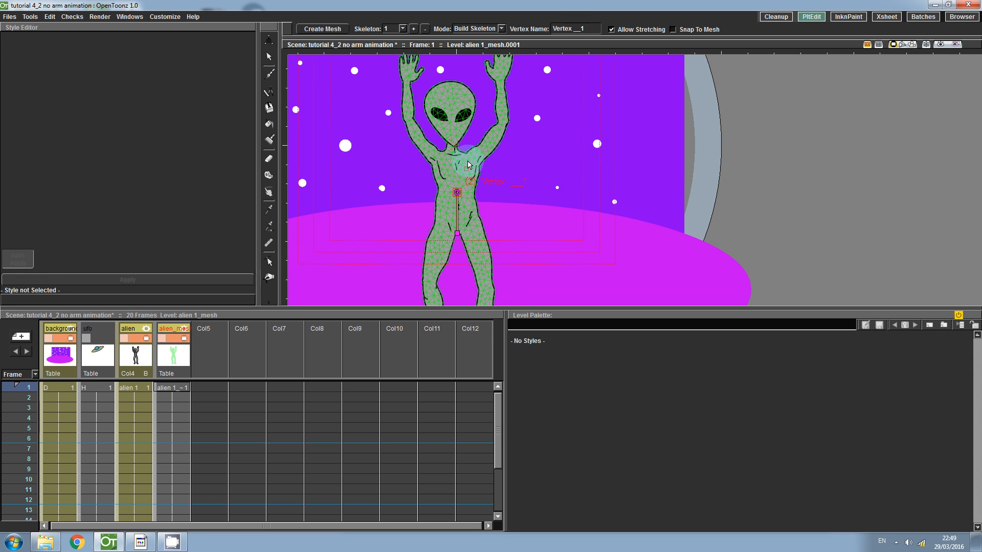
{"action": "left_click", "coordinate": [454, 155]}
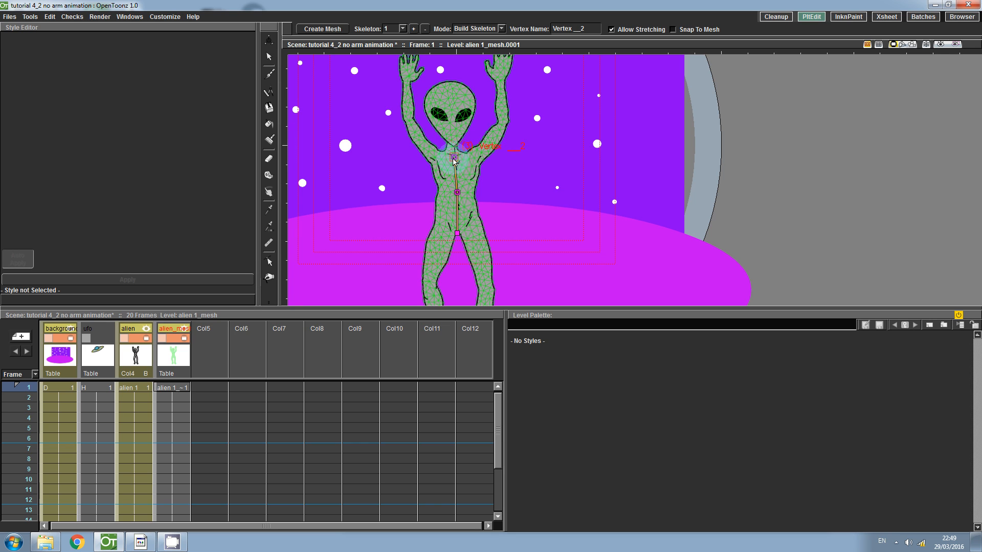
{"action": "left_click", "coordinate": [452, 147]}
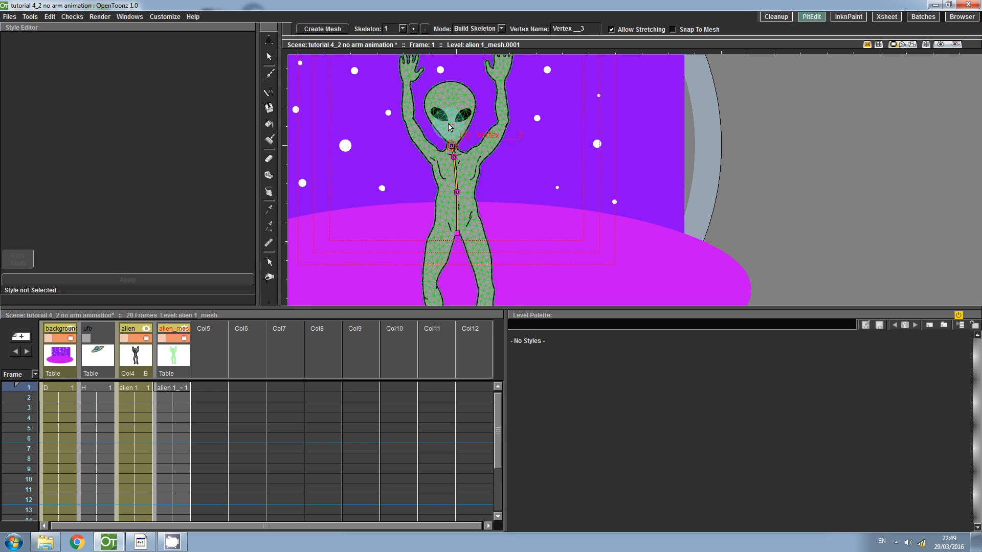
{"action": "left_click", "coordinate": [451, 87]}
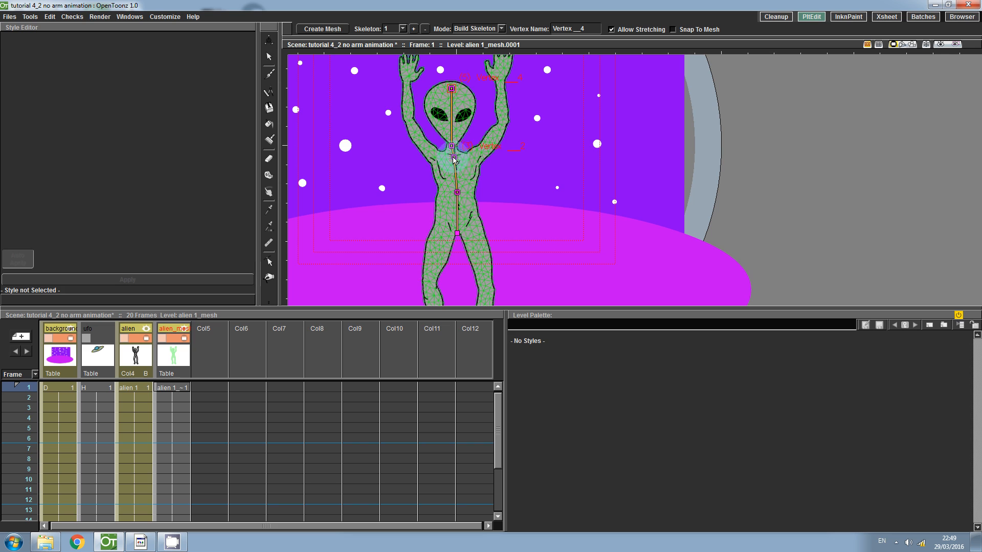
Add a shoulder-to-hand bone for the arm and a bone from the hips down the right leg
{"action": "left_click", "coordinate": [458, 156]}
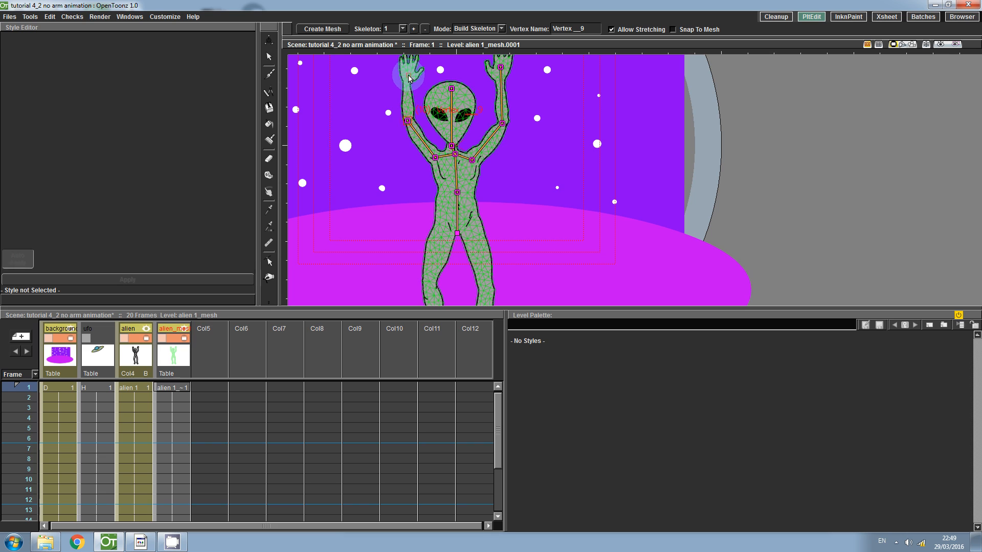
{"action": "left_click", "coordinate": [406, 70]}
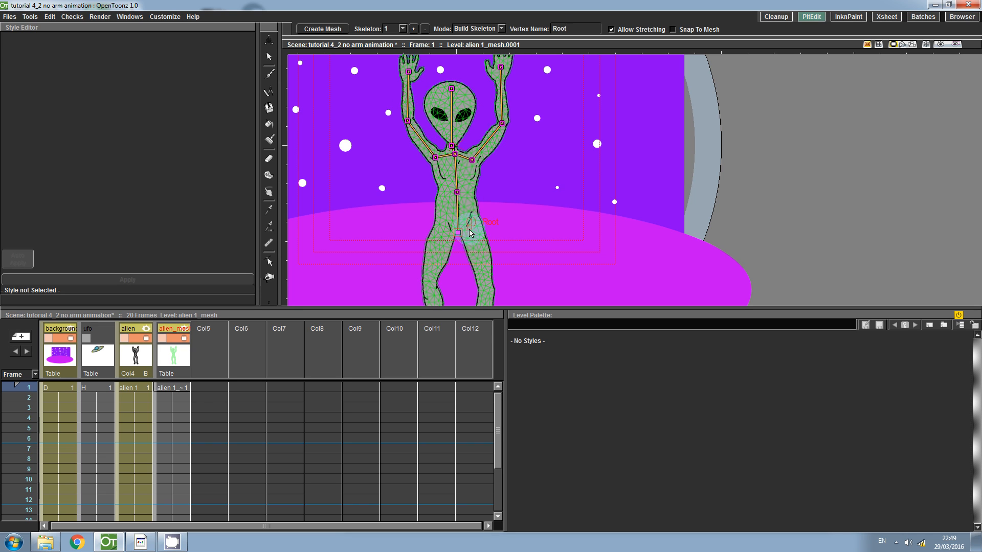
{"action": "left_click", "coordinate": [489, 295]}
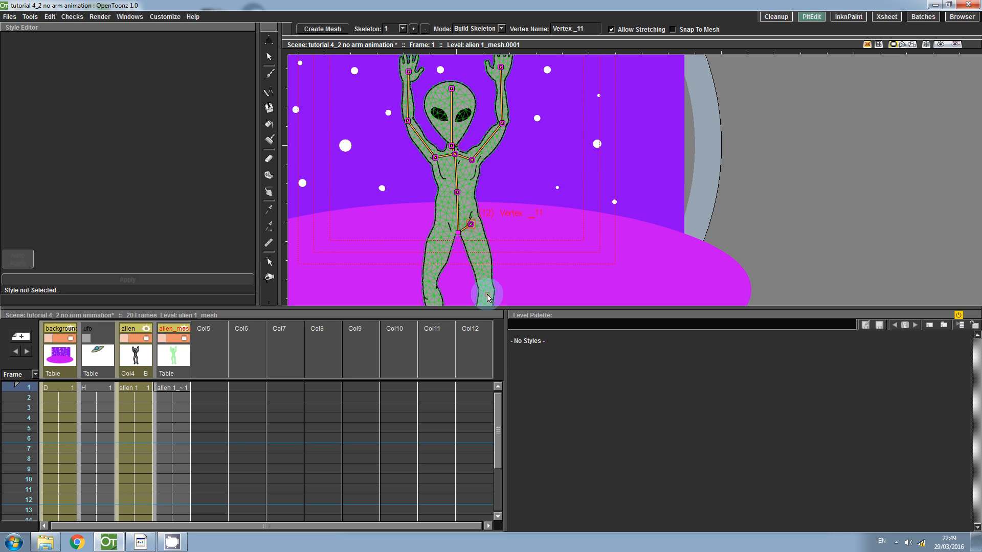
{"action": "left_click_drag", "start_coordinate": [469, 295], "coordinate": [457, 238]}
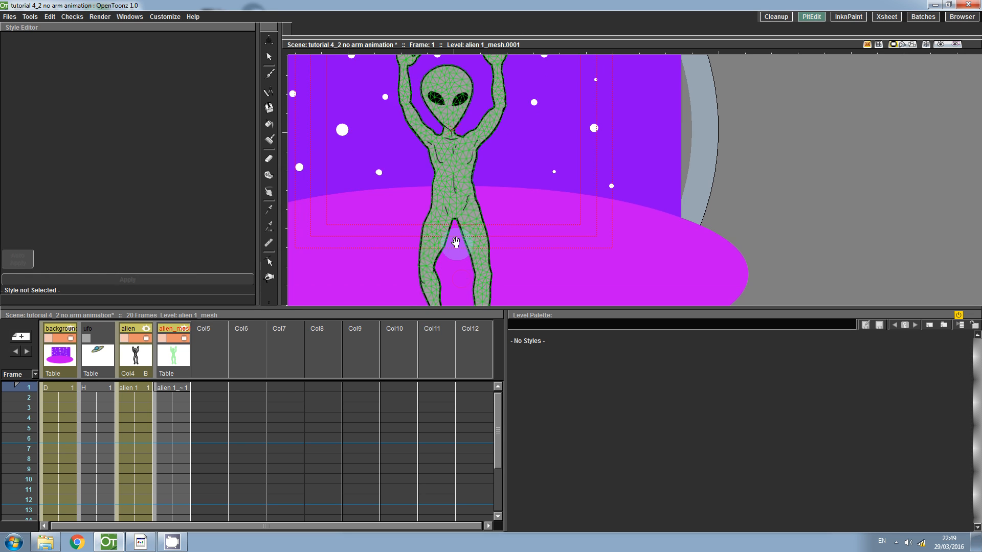
Add knee and foot joints to finish the leg skeleton, then select frame 1 of the mesh column
{"action": "left_click", "coordinate": [269, 277]}
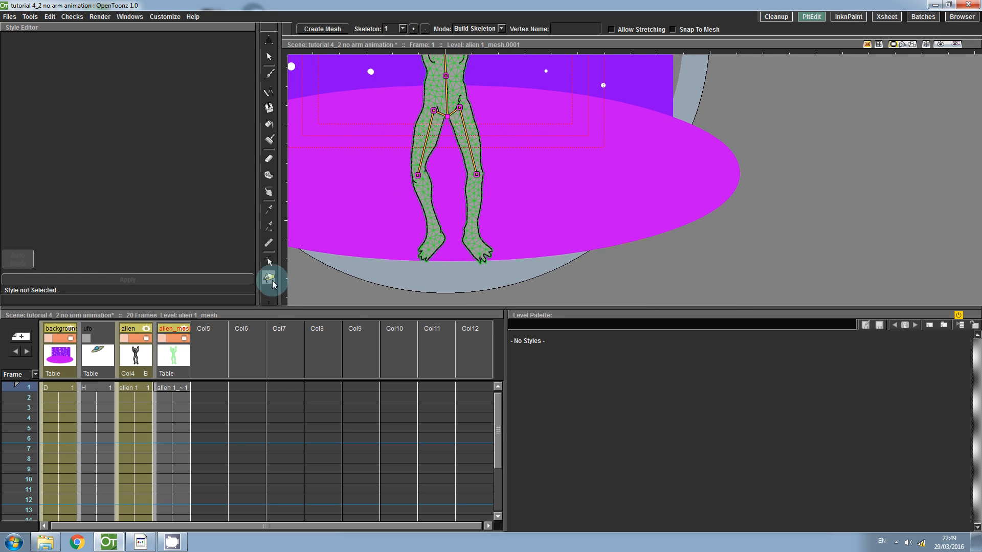
{"action": "left_click", "coordinate": [269, 278]}
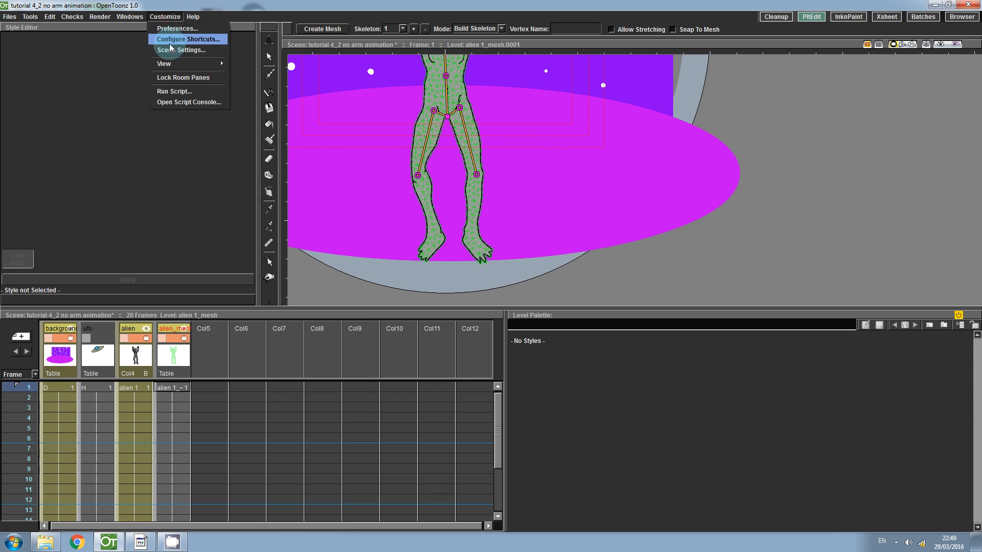
{"action": "left_click", "coordinate": [477, 175]}
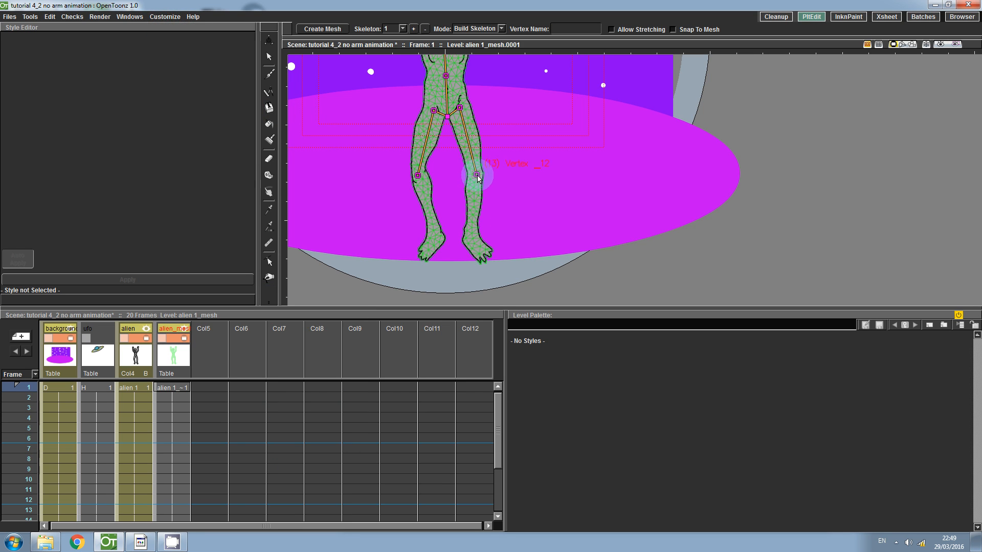
{"action": "left_click", "coordinate": [478, 254]}
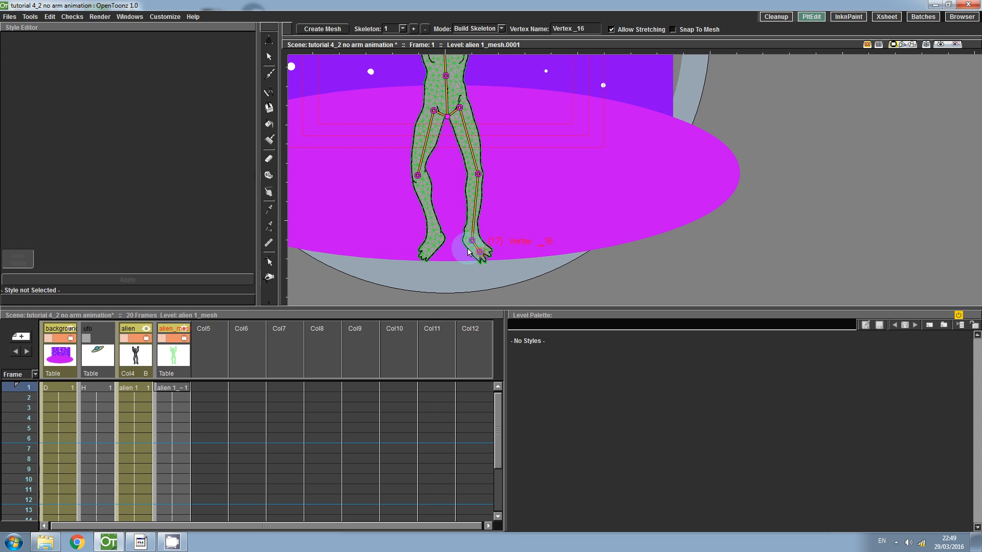
{"action": "left_click", "coordinate": [436, 236]}
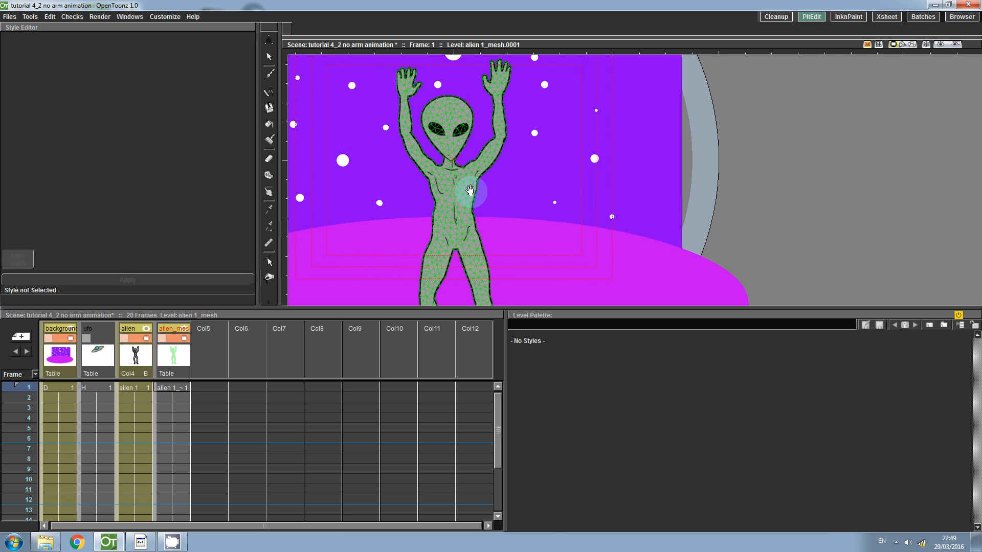
{"action": "left_click", "coordinate": [173, 386]}
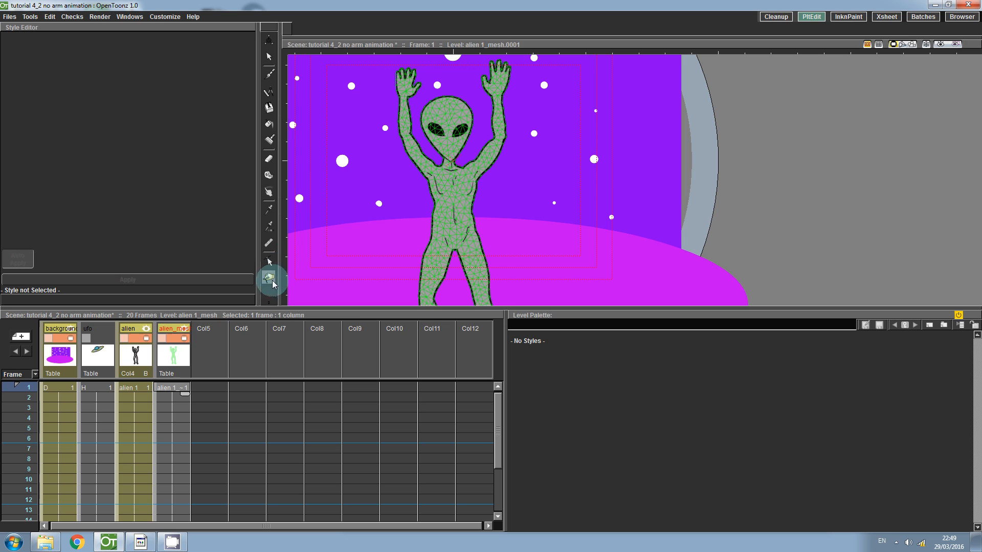
Set the Plastic Tool to Animate mode and pick a head joint for posing
{"action": "left_click", "coordinate": [269, 278]}
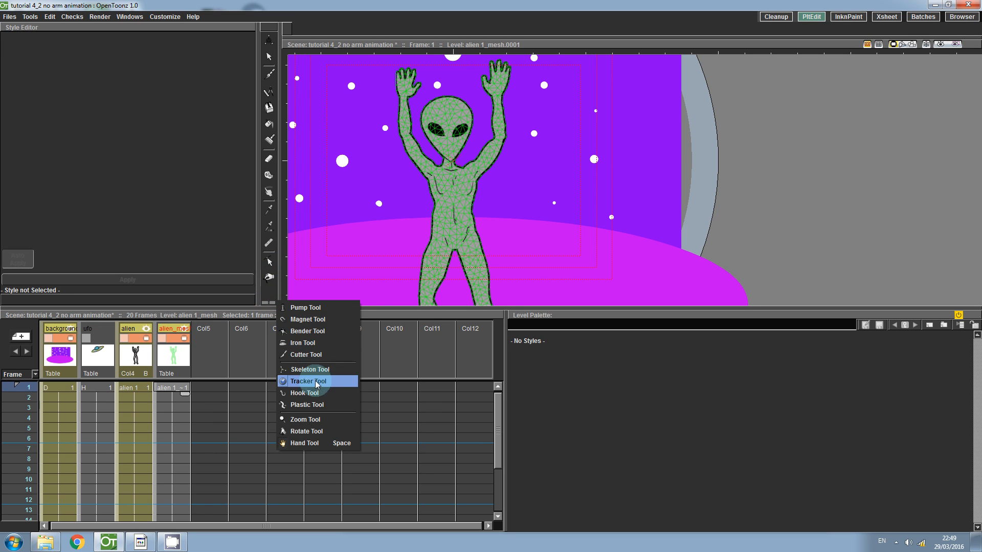
{"action": "left_click", "coordinate": [310, 369]}
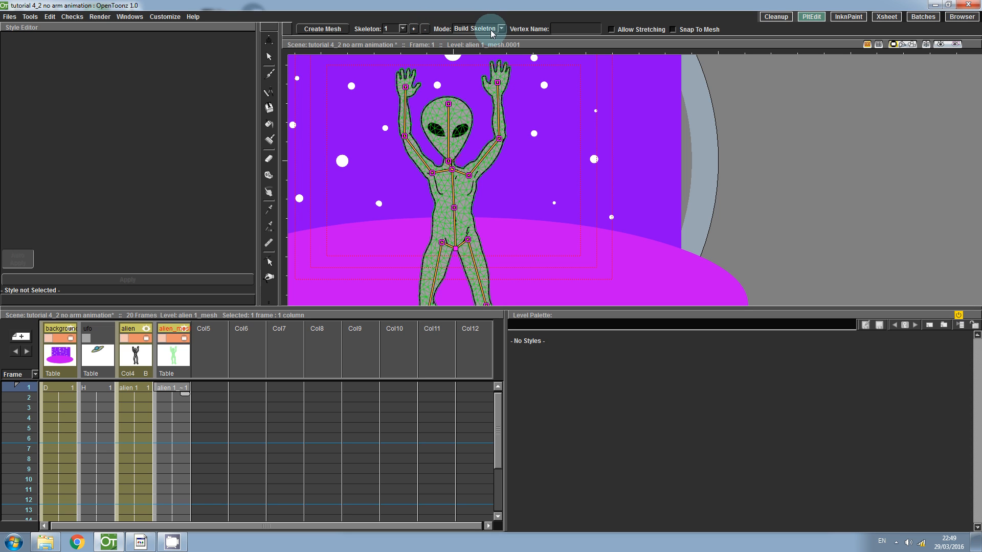
{"action": "left_click", "coordinate": [477, 28]}
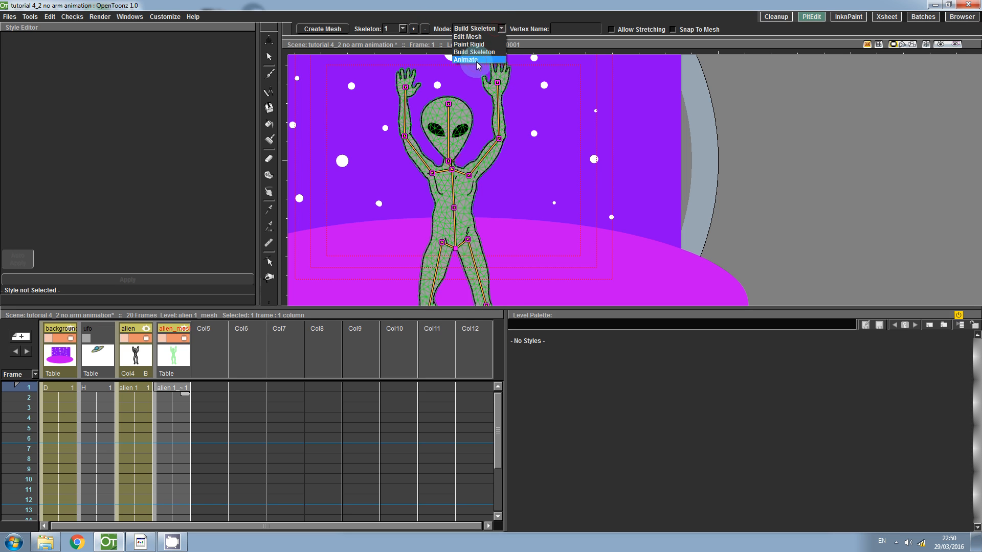
{"action": "left_click", "coordinate": [466, 59]}
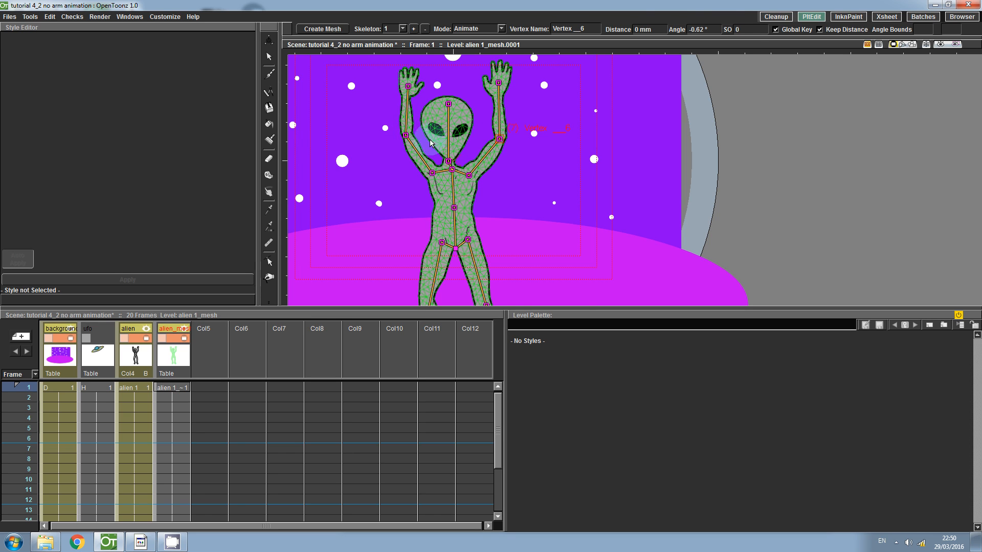
{"action": "left_click", "coordinate": [419, 135]}
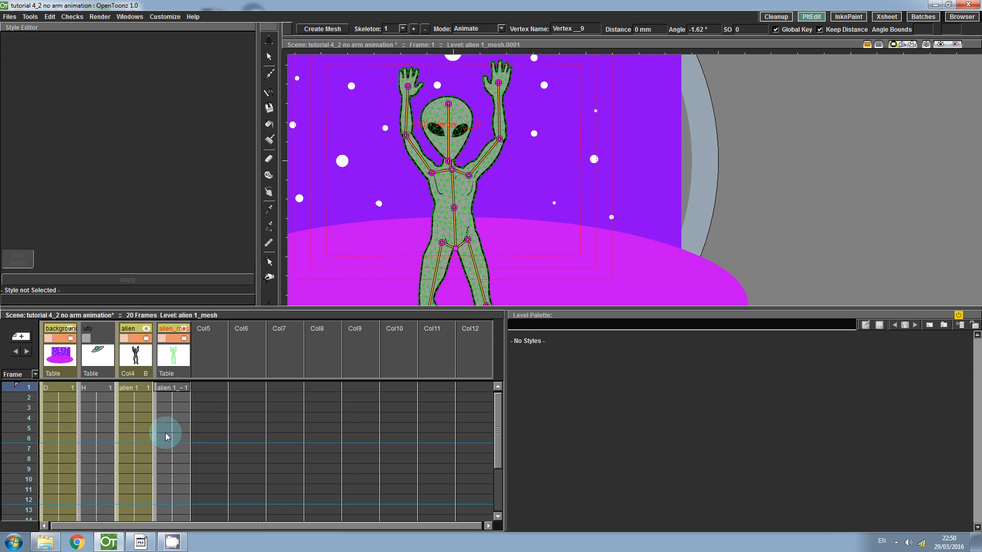
Key arm poses at frames 5 and 10, bringing the hands together above the head at frame 10
{"action": "left_click", "coordinate": [170, 427]}
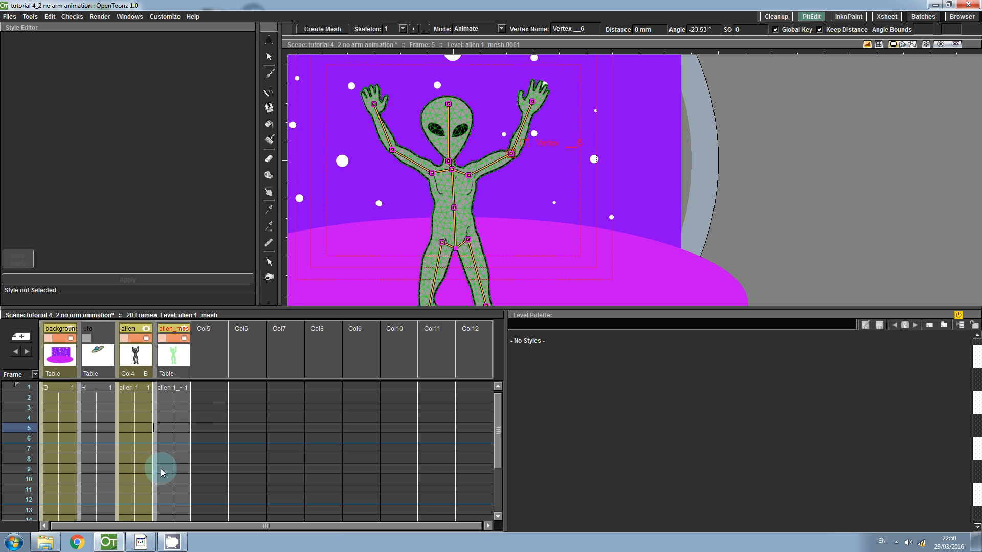
{"action": "left_click", "coordinate": [171, 478]}
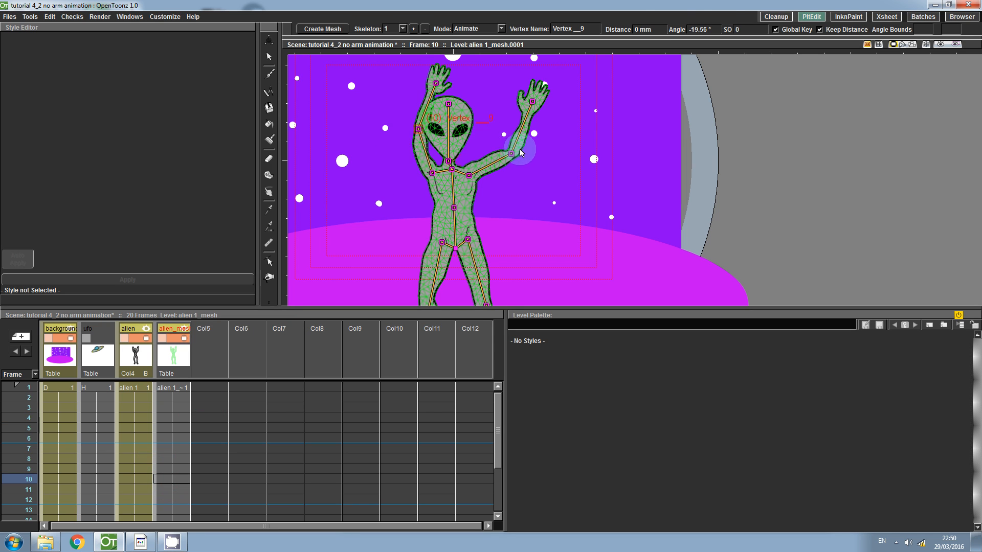
{"action": "left_click_drag", "start_coordinate": [520, 152], "coordinate": [480, 140]}
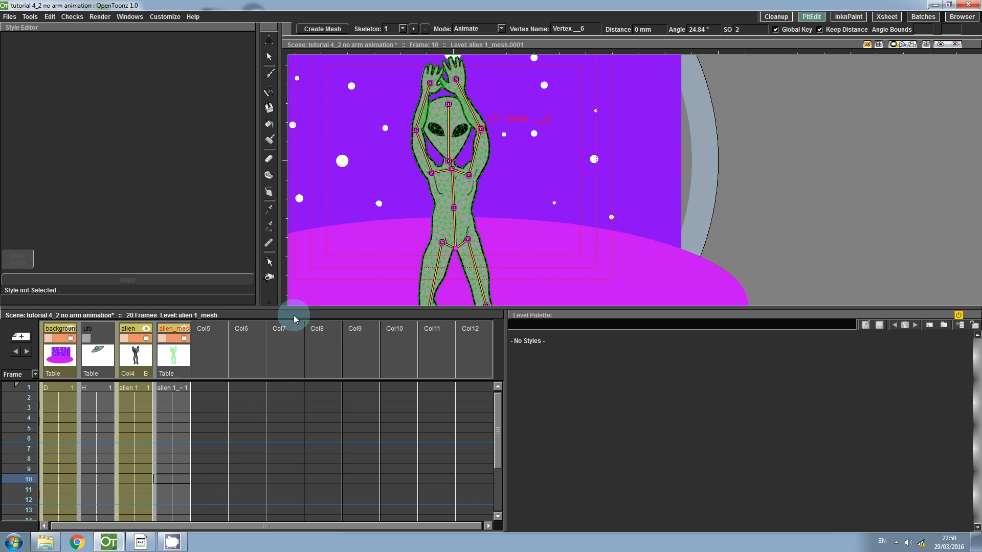
{"action": "mouse_move", "coordinate": [446, 141]}
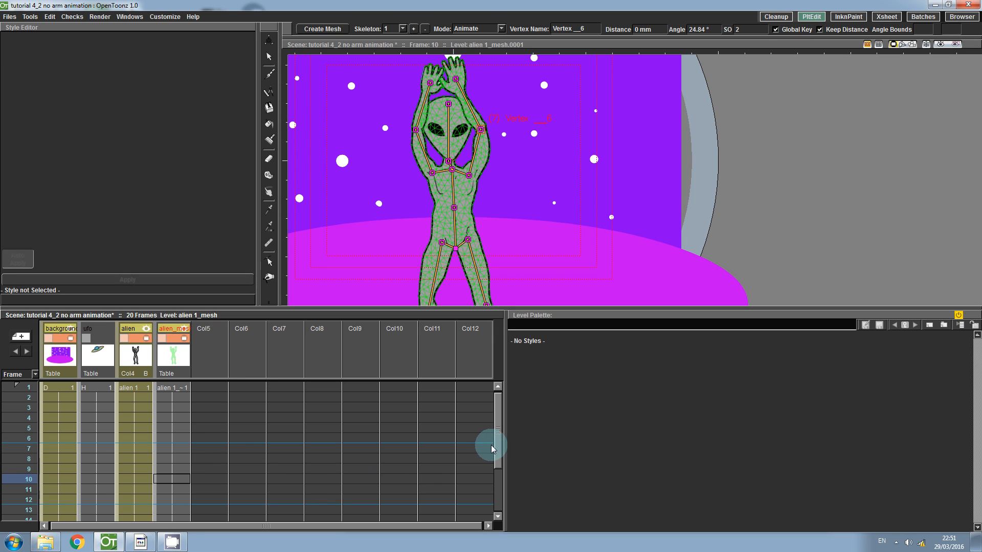
Swing the arm outward at frame 15 and key the final raised pose at frame 20
{"action": "scroll", "scroll_direction": "down", "scroll_amount": 3}
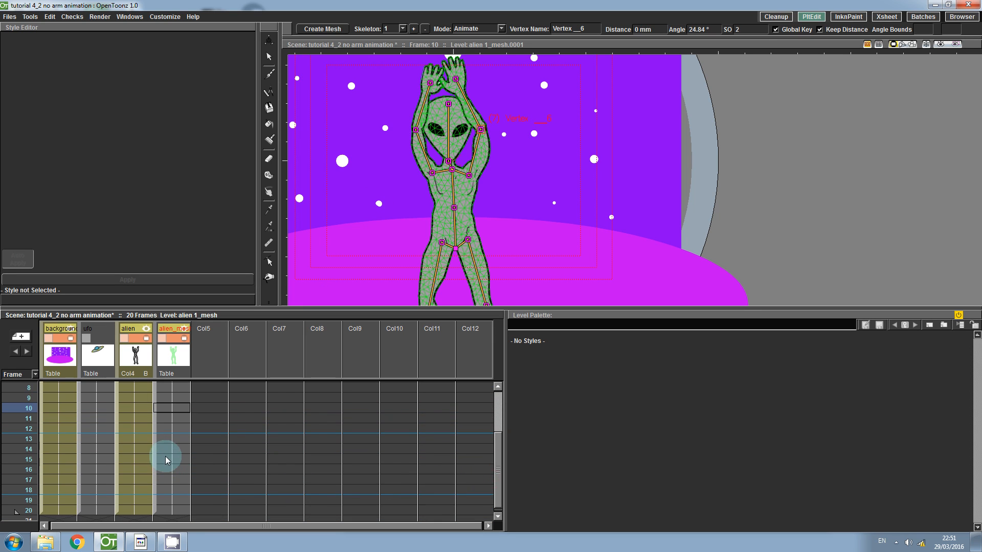
{"action": "left_click", "coordinate": [171, 460]}
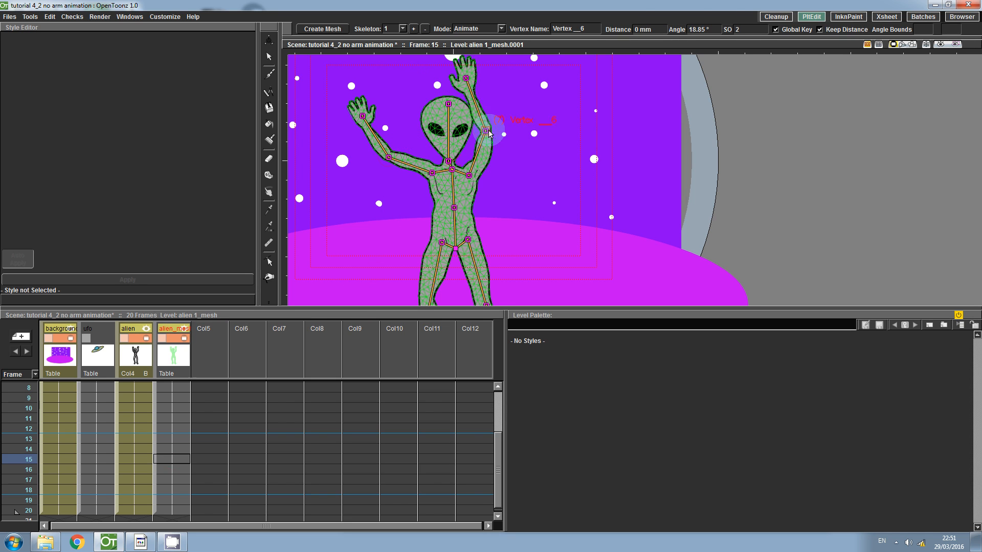
{"action": "left_click_drag", "start_coordinate": [489, 132], "coordinate": [514, 160]}
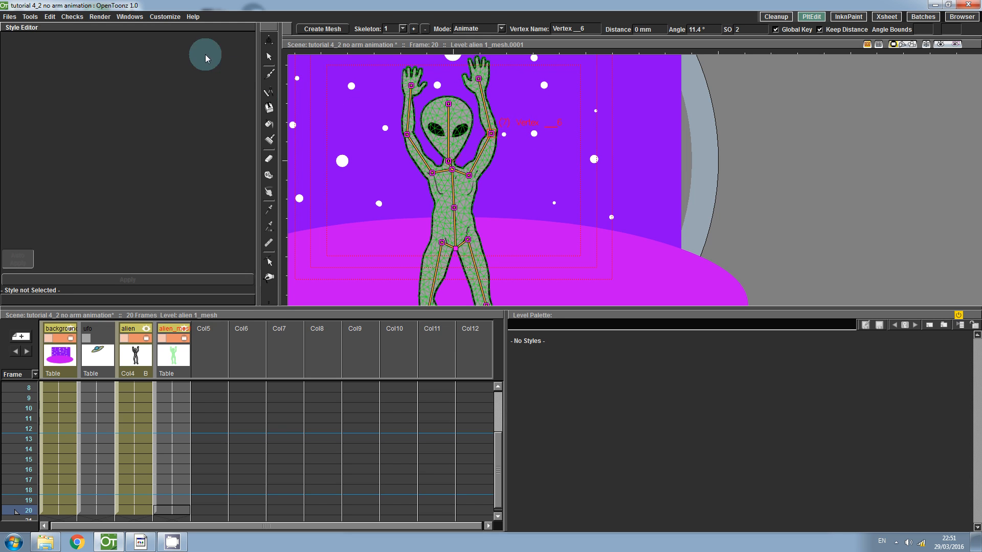
{"action": "left_click", "coordinate": [100, 16]}
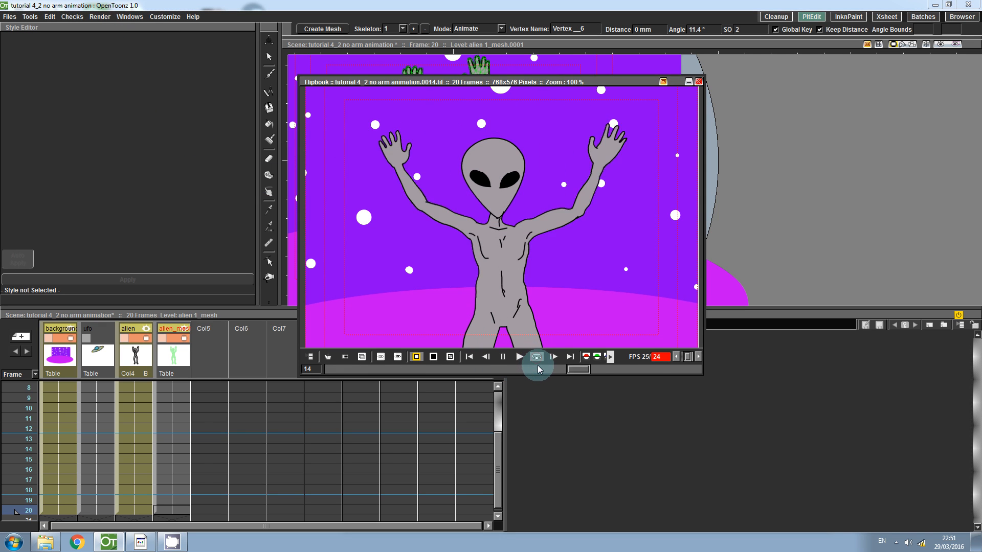
Restart and loop Flipbook playback of the 20-frame waving animation
{"action": "left_click", "coordinate": [535, 356]}
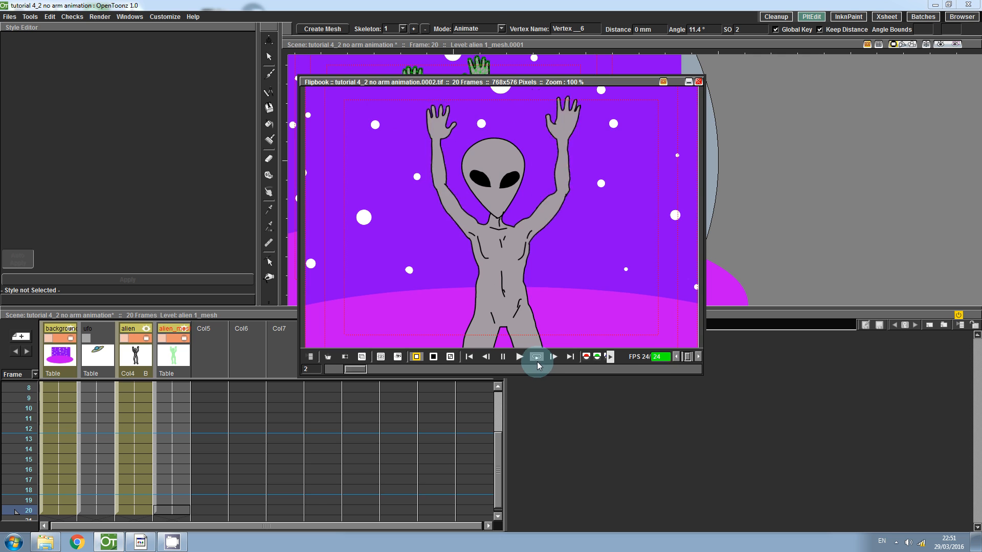
{"action": "left_click", "coordinate": [537, 356]}
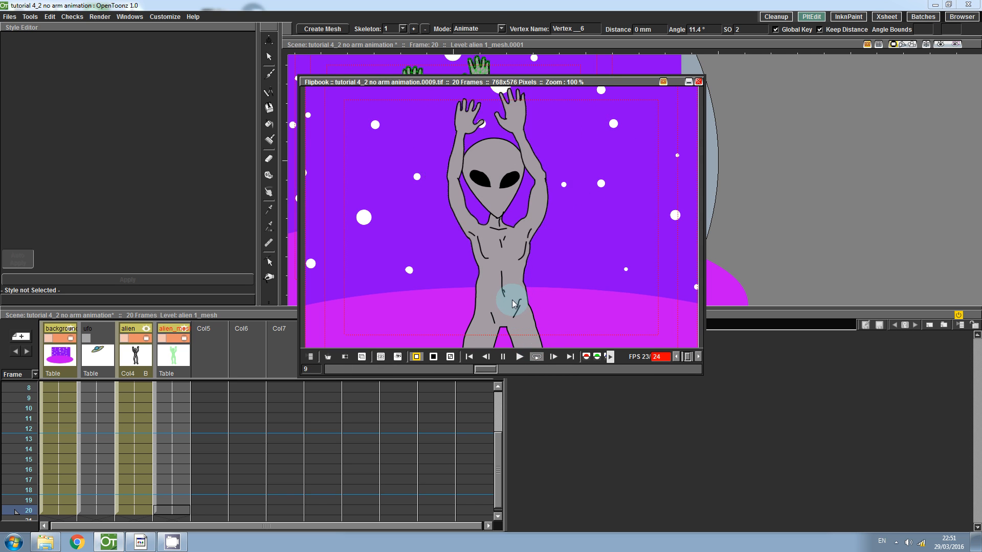
{"action": "left_click", "coordinate": [520, 355]}
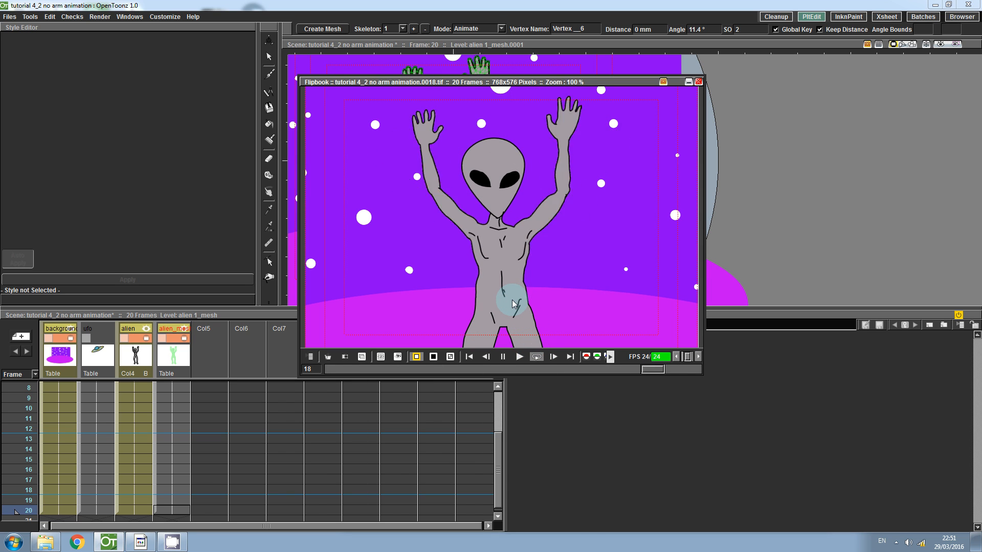